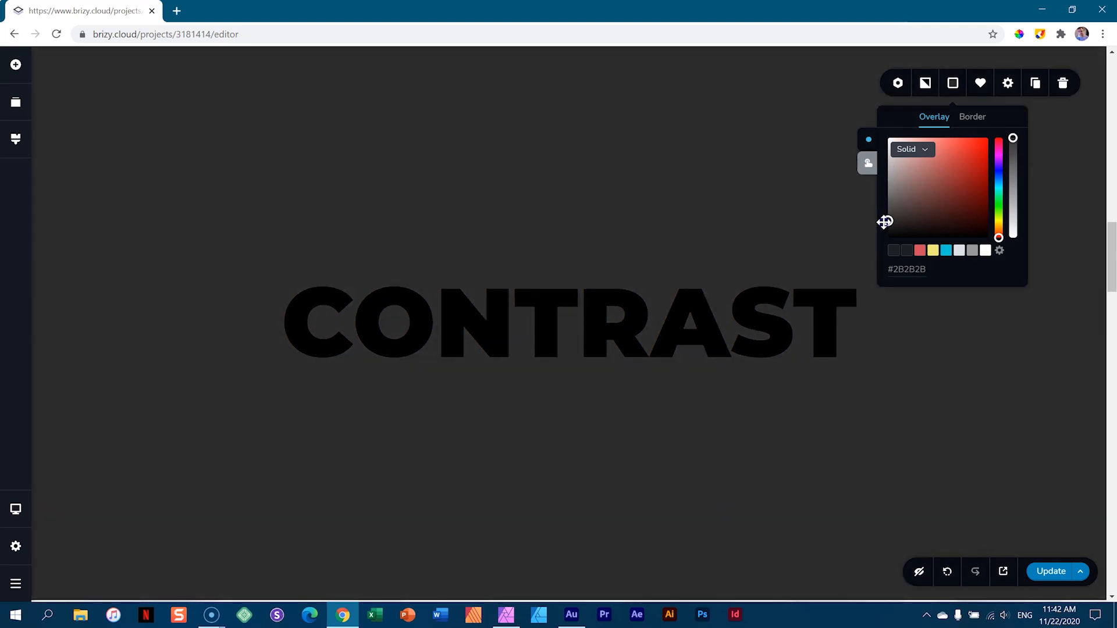
Step: Set the section's background overlay colour to white (#FFFFFF) behind the black headline
{"action": "left_click", "coordinate": [886, 227]}
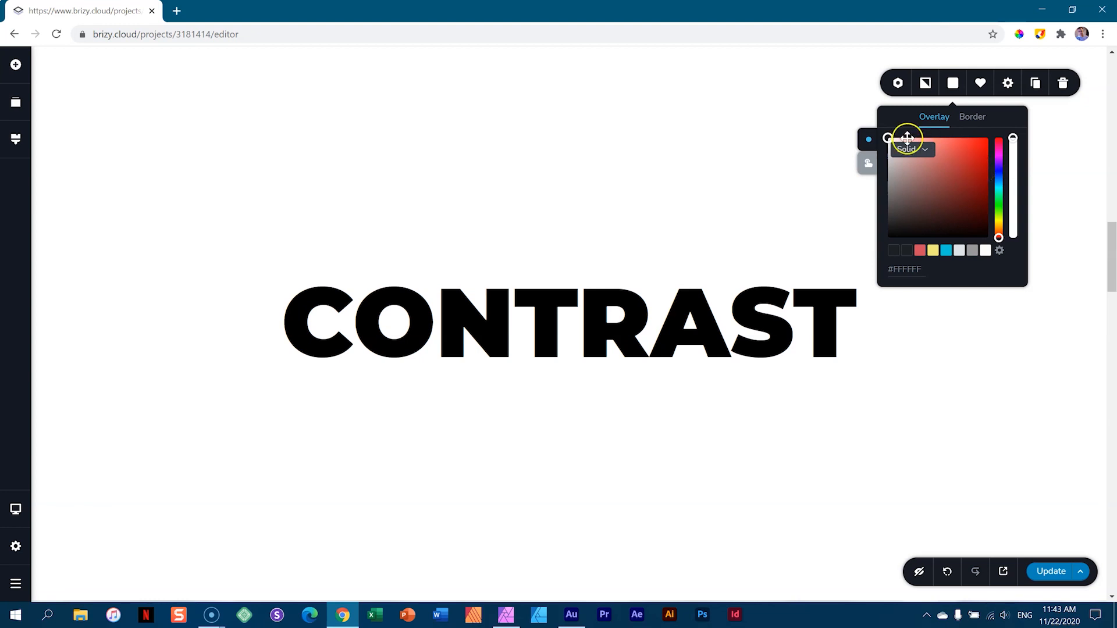
{"action": "mouse_move", "coordinate": [887, 138]}
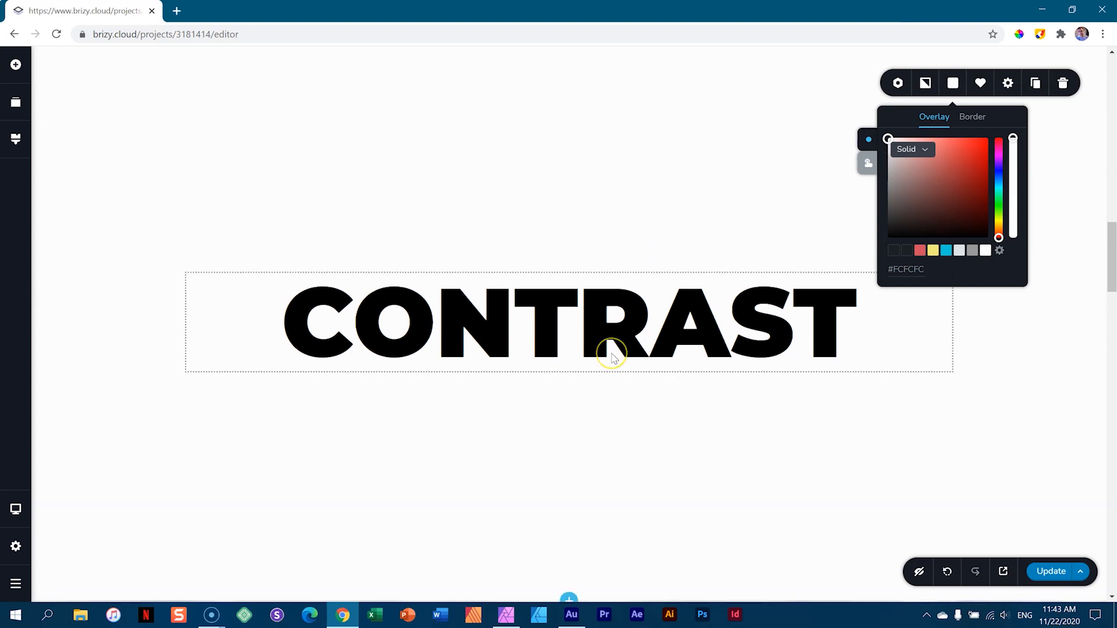
{"action": "mouse_move", "coordinate": [611, 359]}
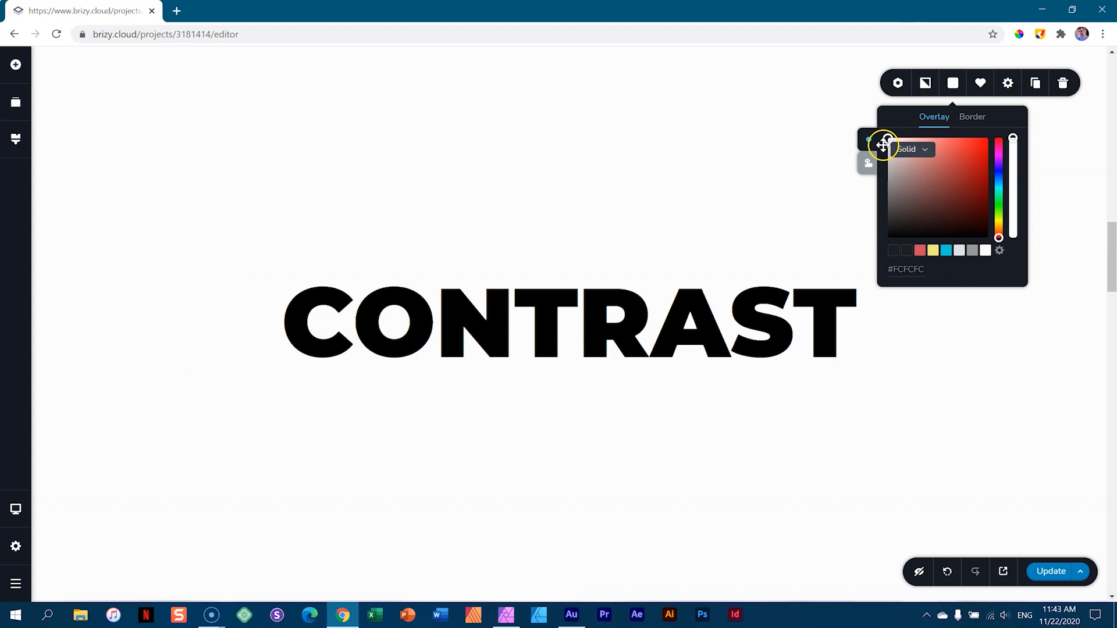
{"action": "mouse_move", "coordinate": [907, 248]}
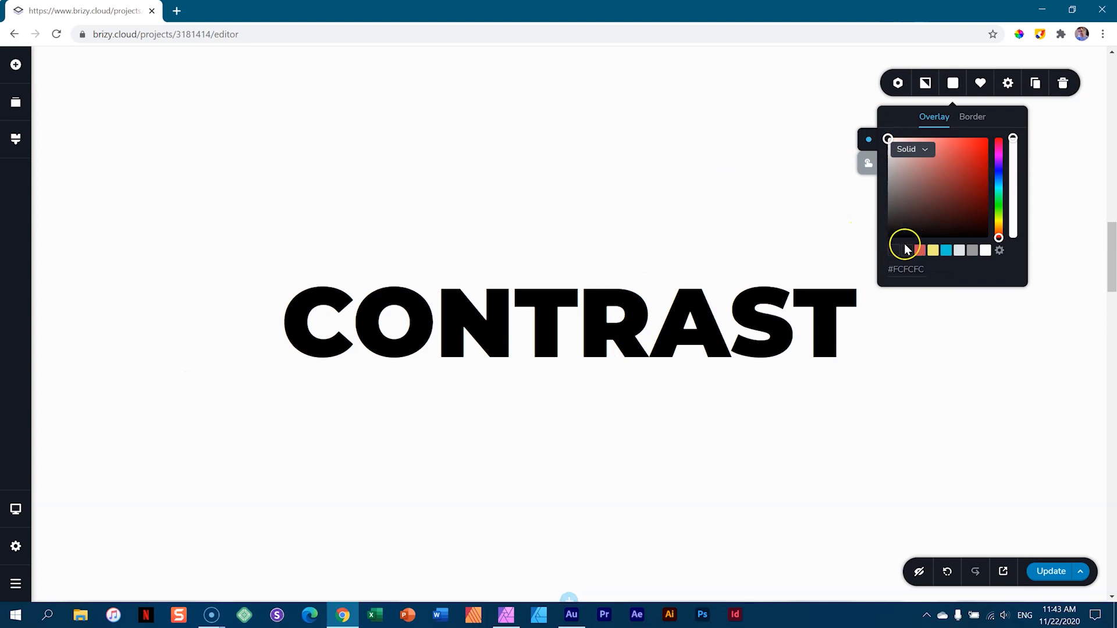
{"action": "mouse_move", "coordinate": [888, 241]}
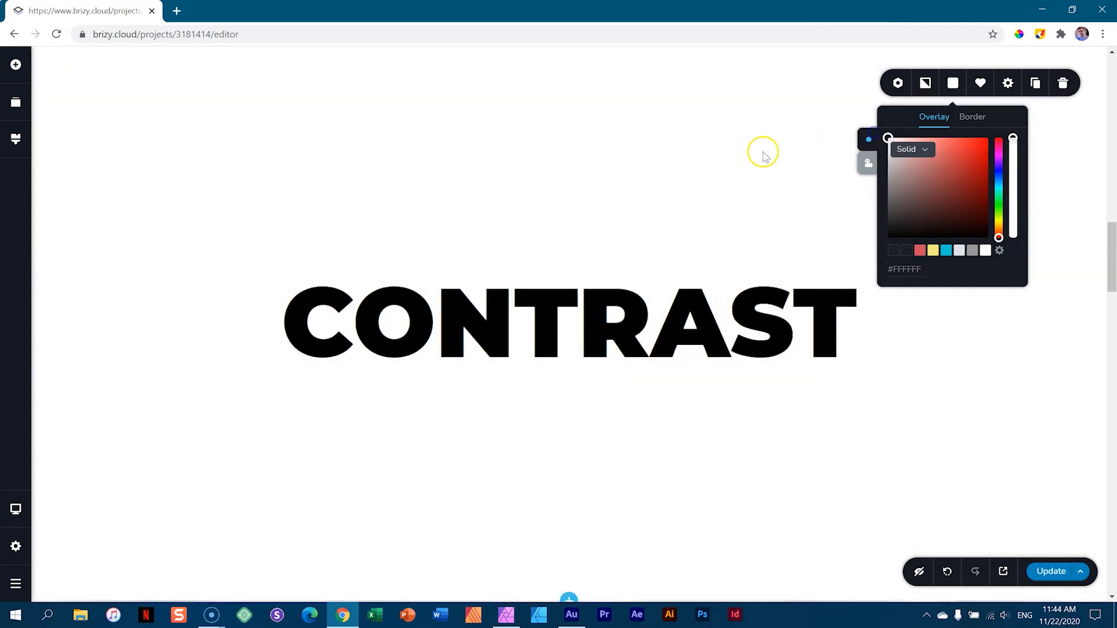
{"action": "left_click", "coordinate": [762, 157]}
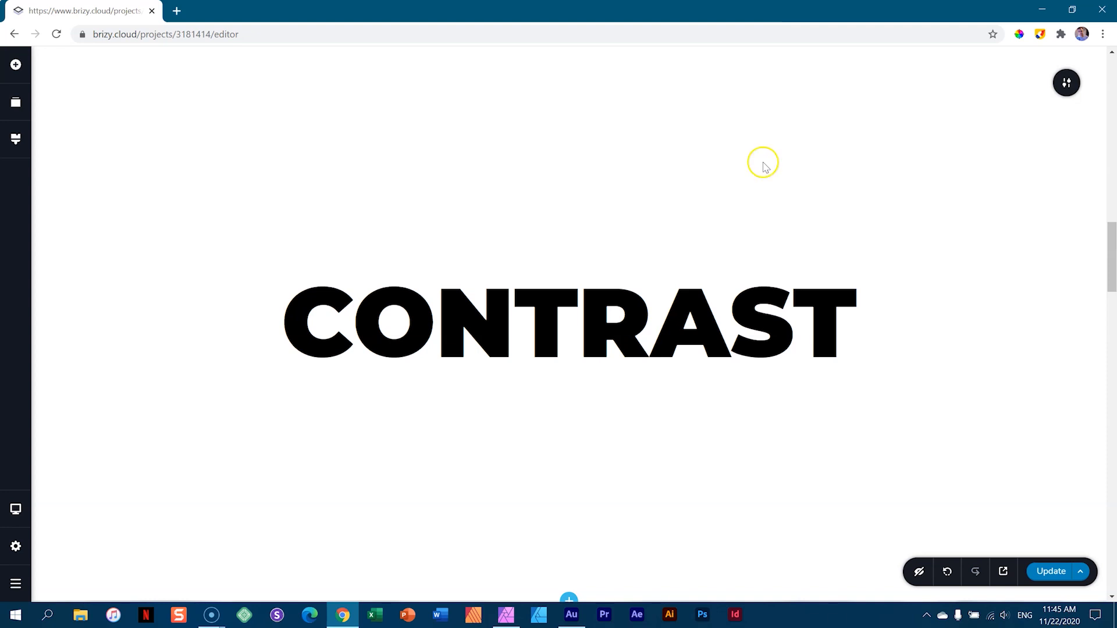
Step: Colour the CONTRAST headline over the snowy mountain photo white
{"action": "scroll", "scroll_direction": "down", "scroll_amount": 3}
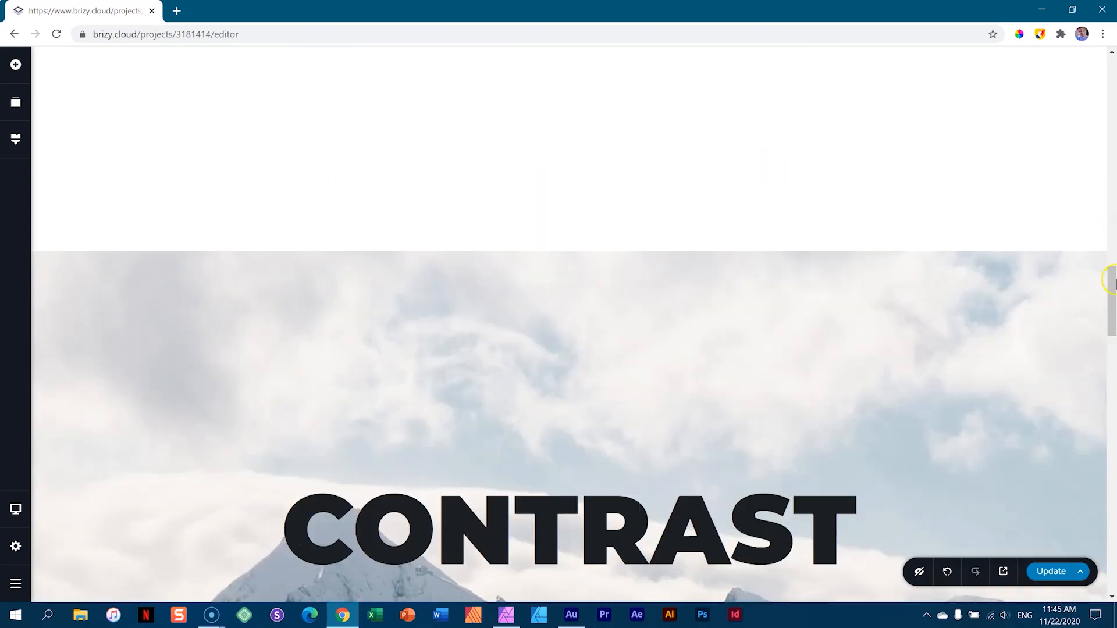
{"action": "scroll", "scroll_direction": "down", "scroll_amount": 3}
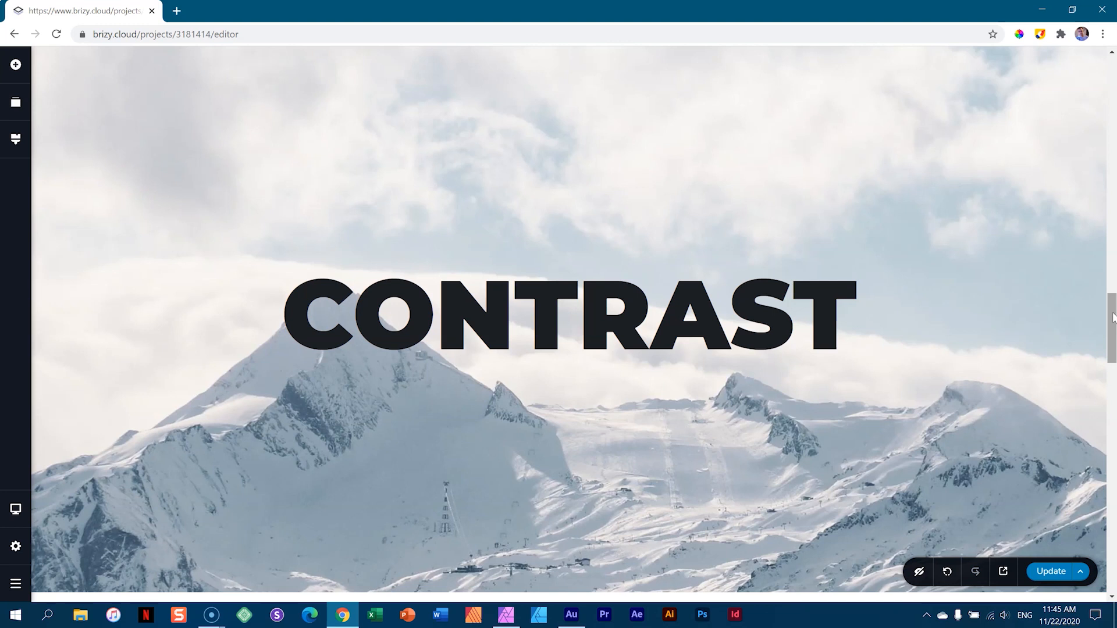
{"action": "left_click", "coordinate": [268, 325]}
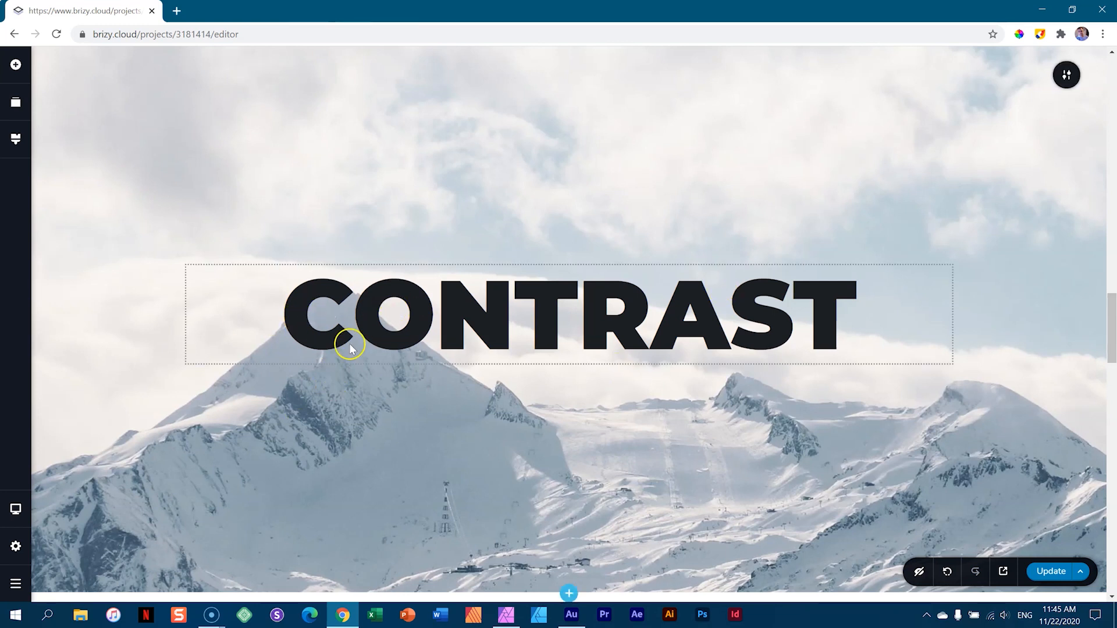
{"action": "mouse_move", "coordinate": [359, 360]}
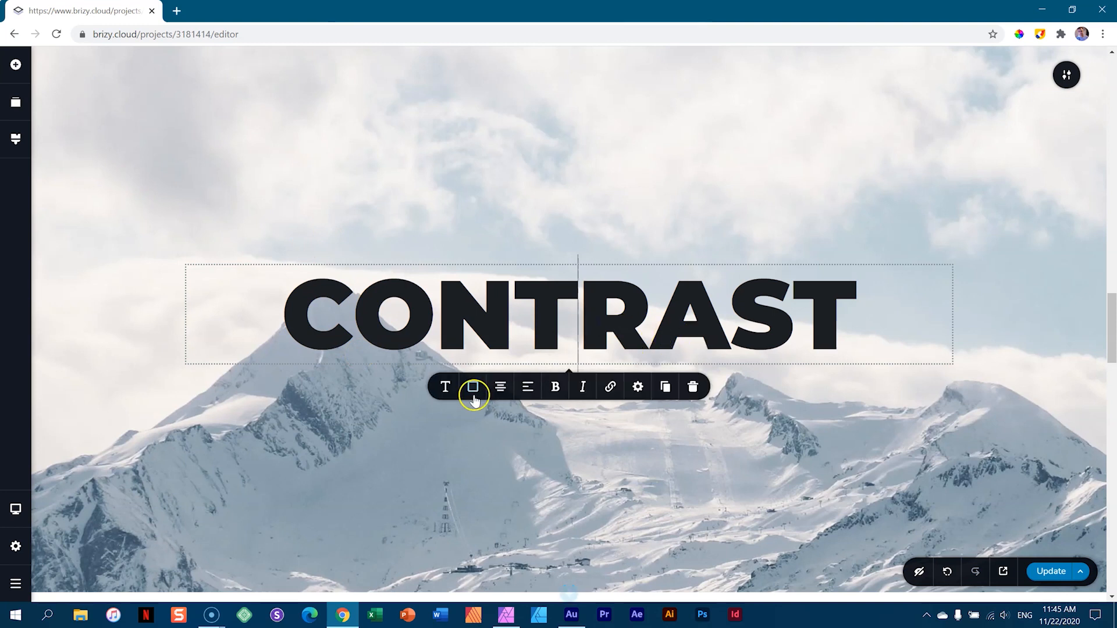
{"action": "left_click", "coordinate": [474, 387]}
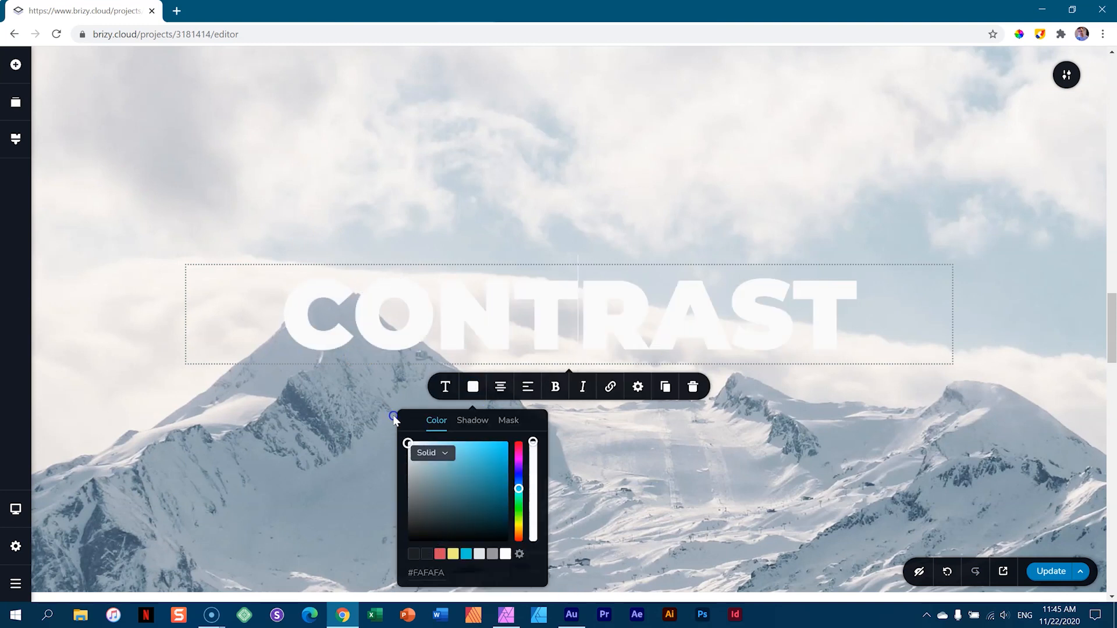
{"action": "left_click", "coordinate": [1041, 318]}
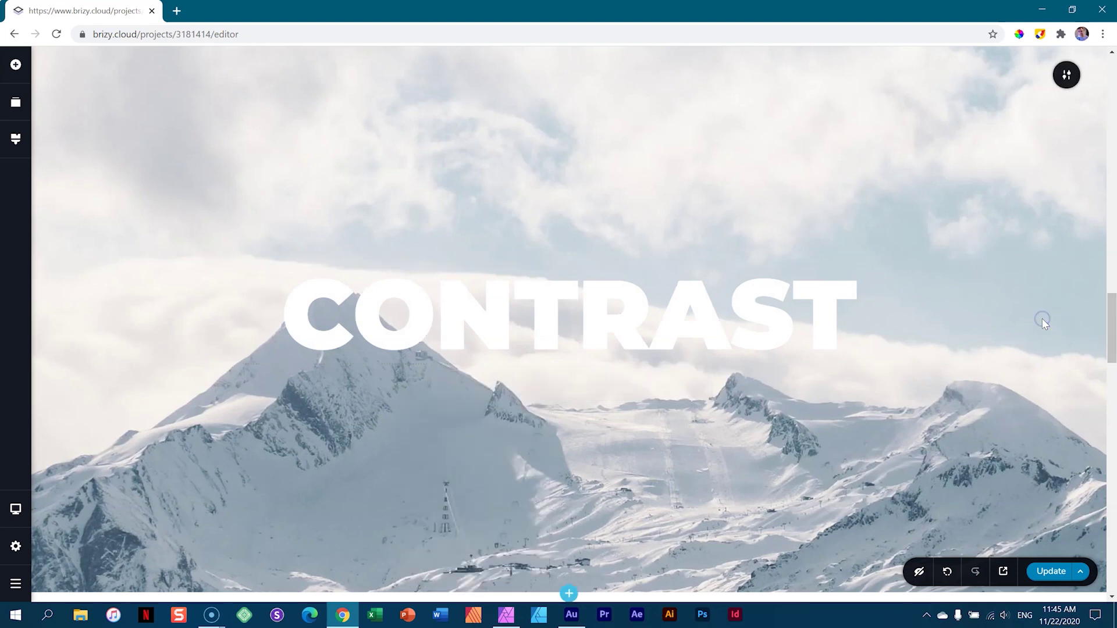
{"action": "mouse_move", "coordinate": [1045, 325]}
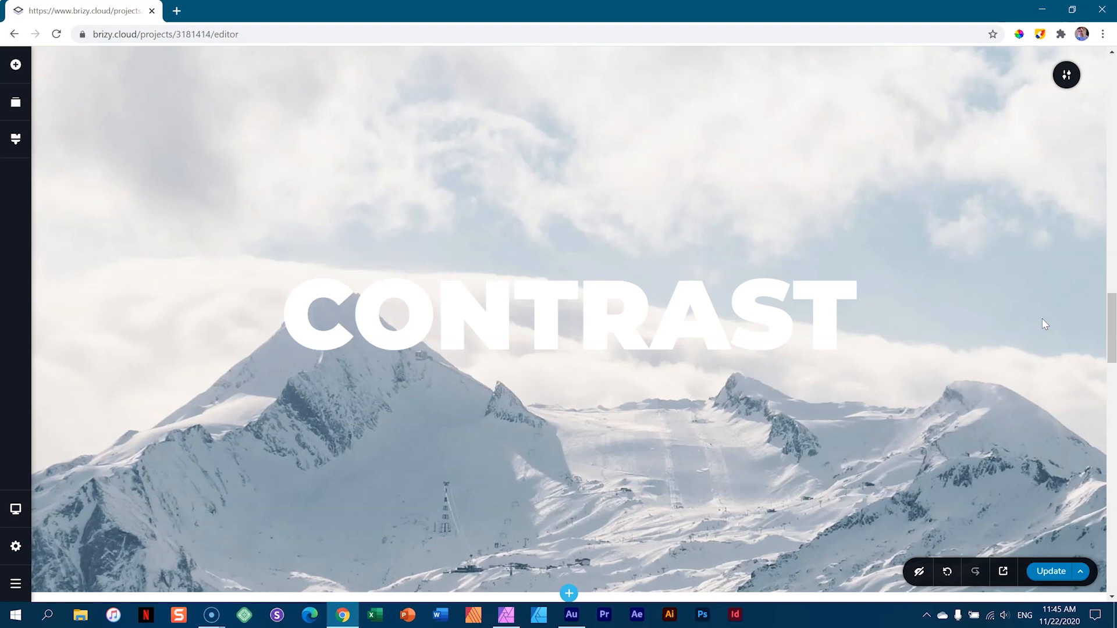
Step: Confirm the white headline over the forested mountains and scroll to the pale mountain section
{"action": "scroll", "scroll_direction": "down", "scroll_amount": 3}
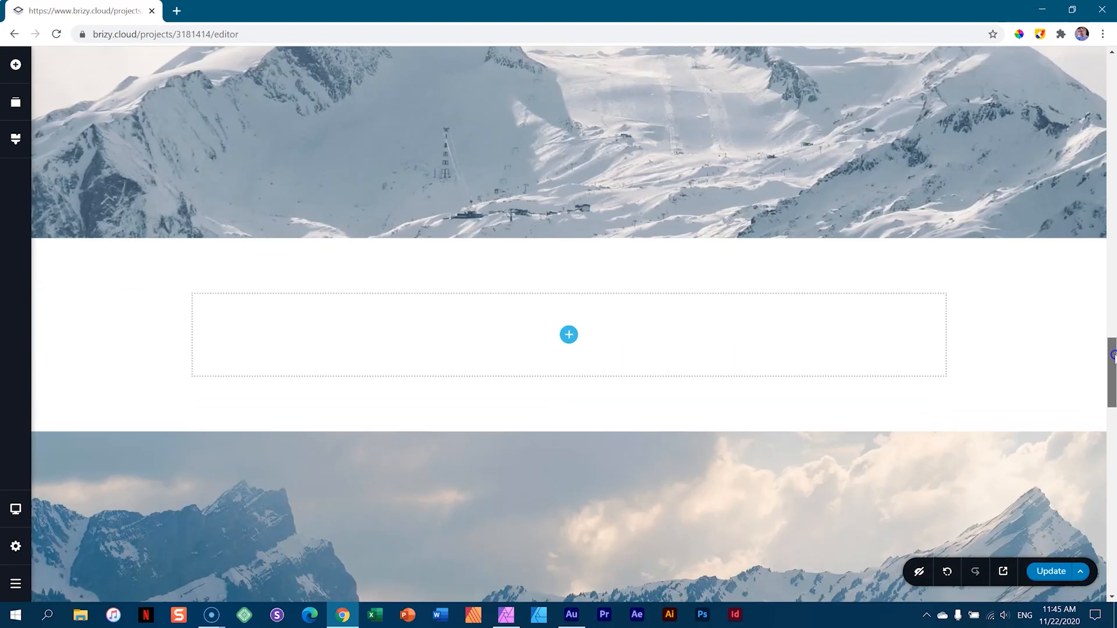
{"action": "scroll", "scroll_direction": "down", "scroll_amount": 3}
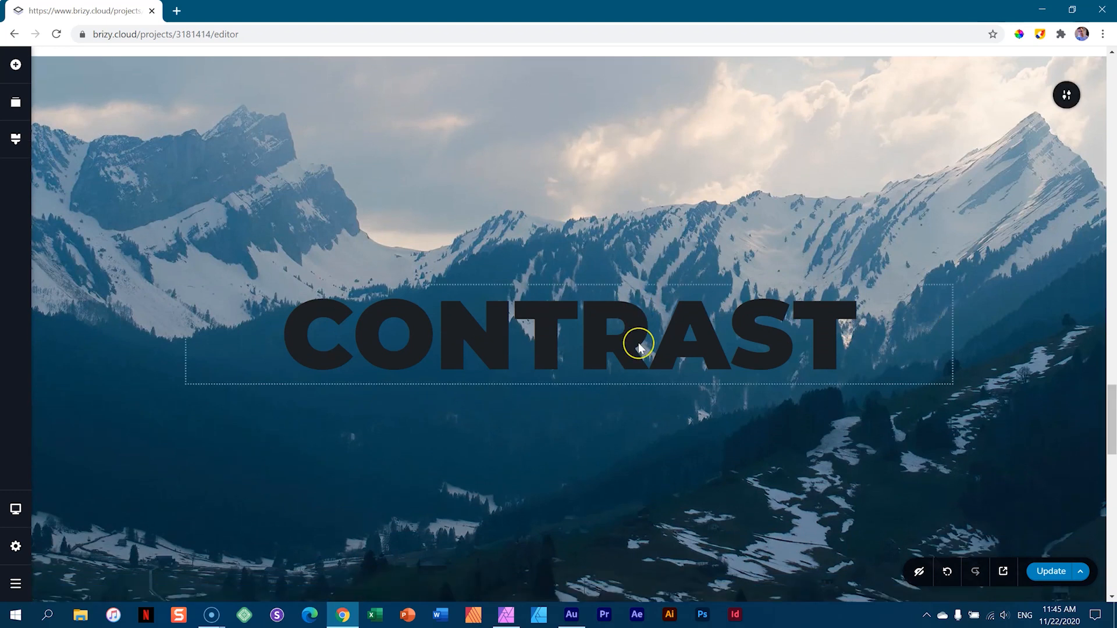
{"action": "mouse_move", "coordinate": [638, 344]}
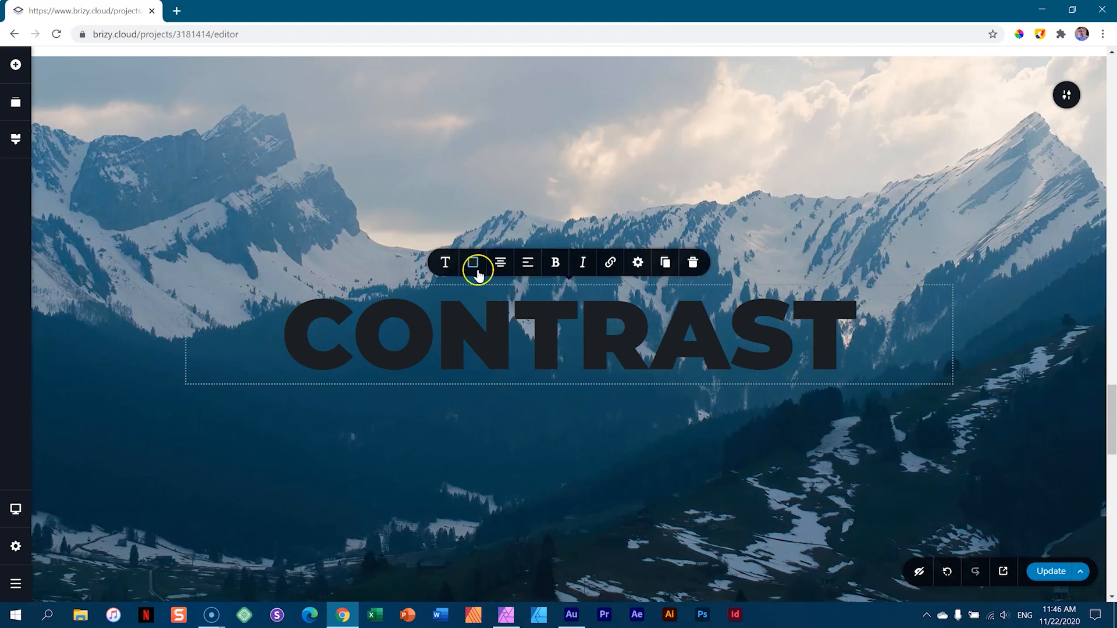
{"action": "left_click", "coordinate": [474, 262]}
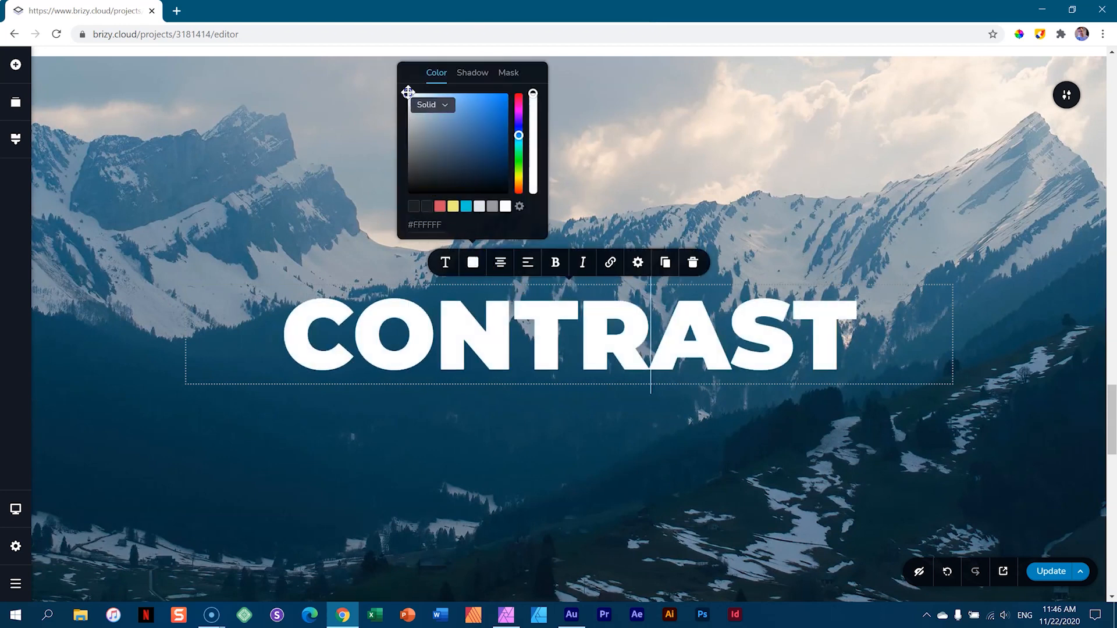
{"action": "left_click", "coordinate": [1012, 312]}
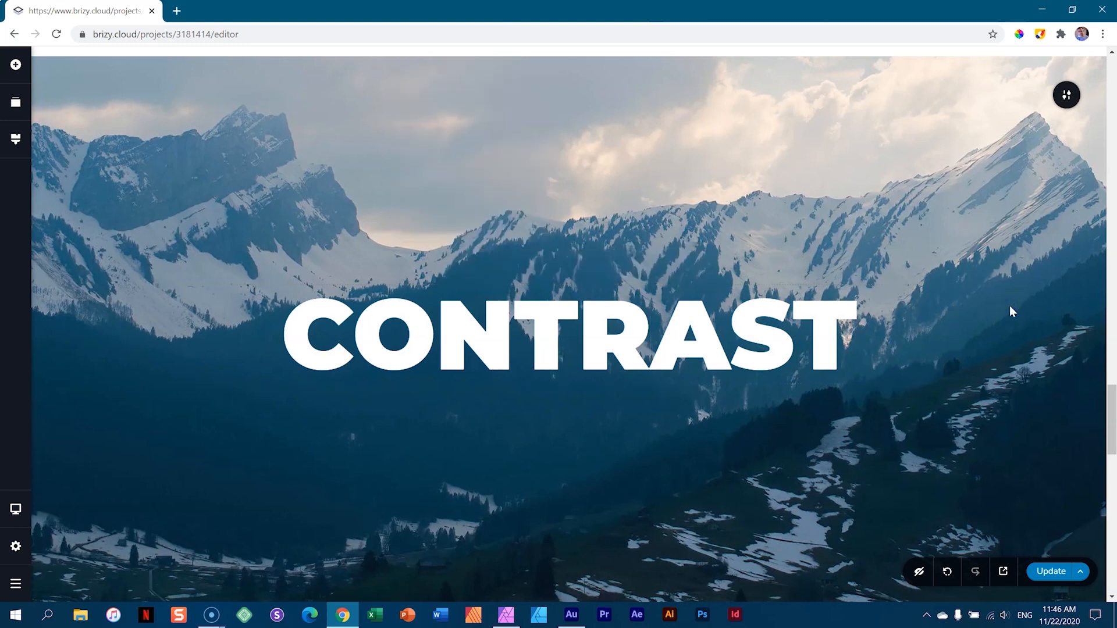
{"action": "scroll", "scroll_direction": "down", "scroll_amount": 3}
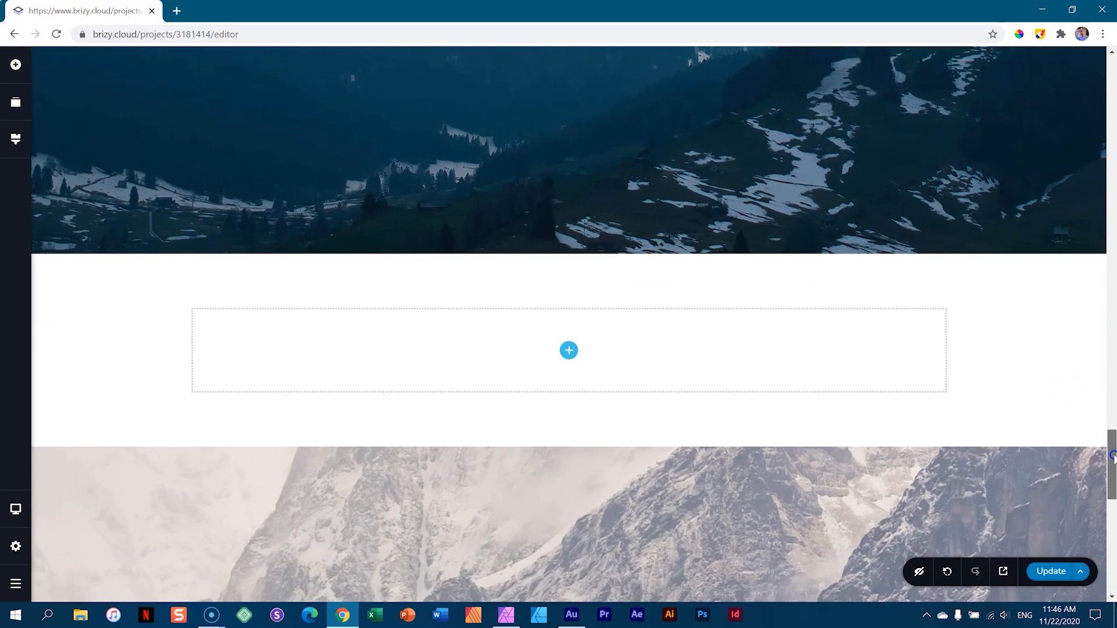
Step: Set the CONTRAST heading's font weight from Black to Thin in Typography
{"action": "scroll", "scroll_direction": "down", "scroll_amount": 3}
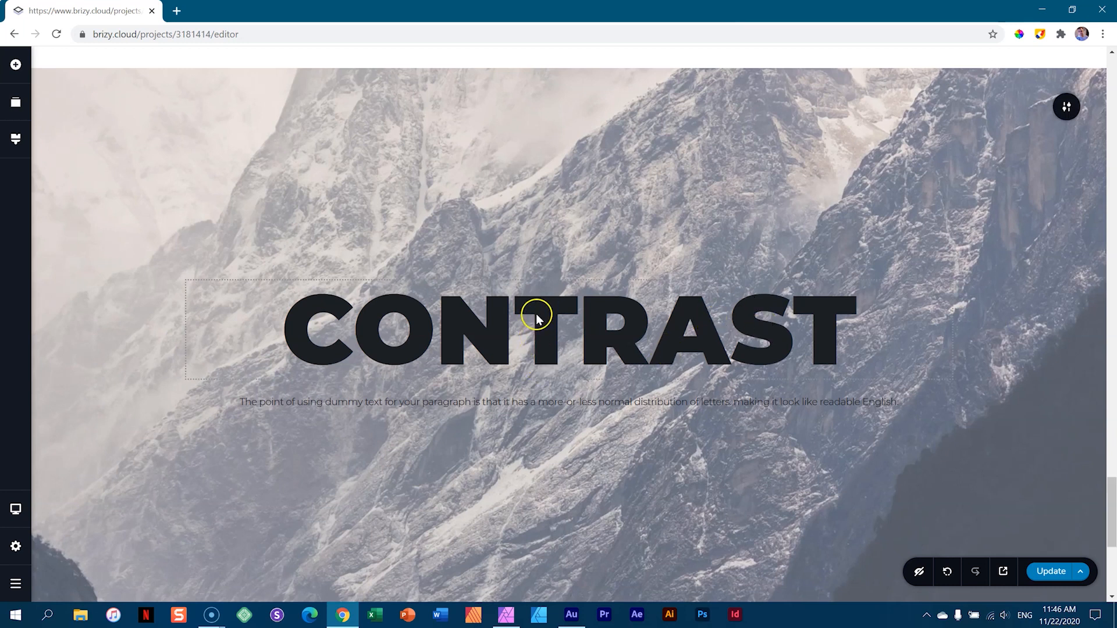
{"action": "mouse_move", "coordinate": [540, 359]}
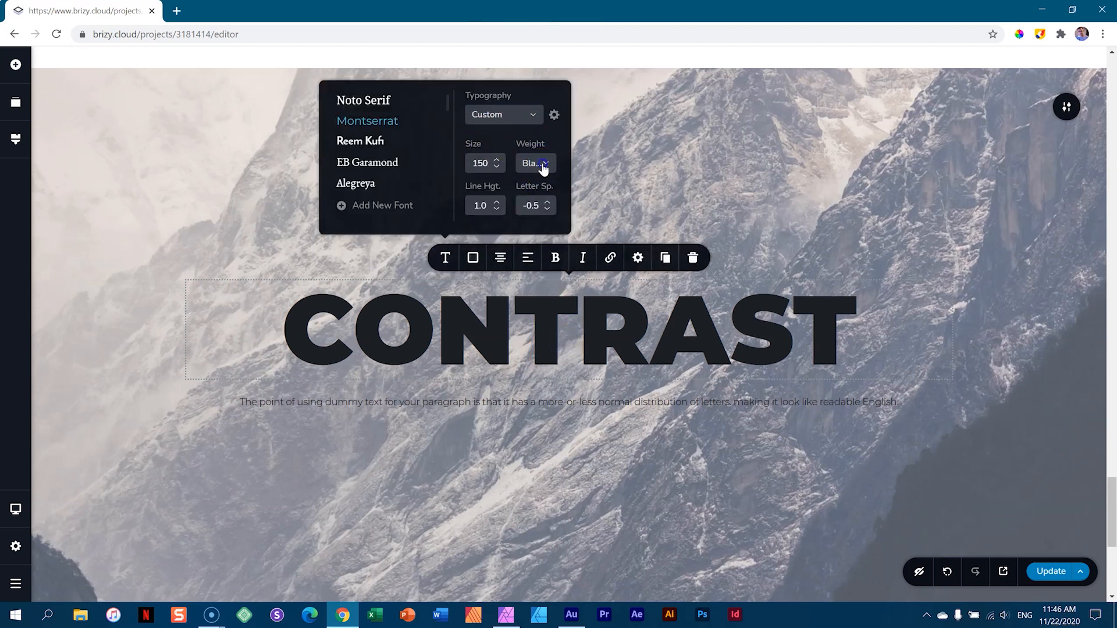
{"action": "left_click", "coordinate": [534, 163]}
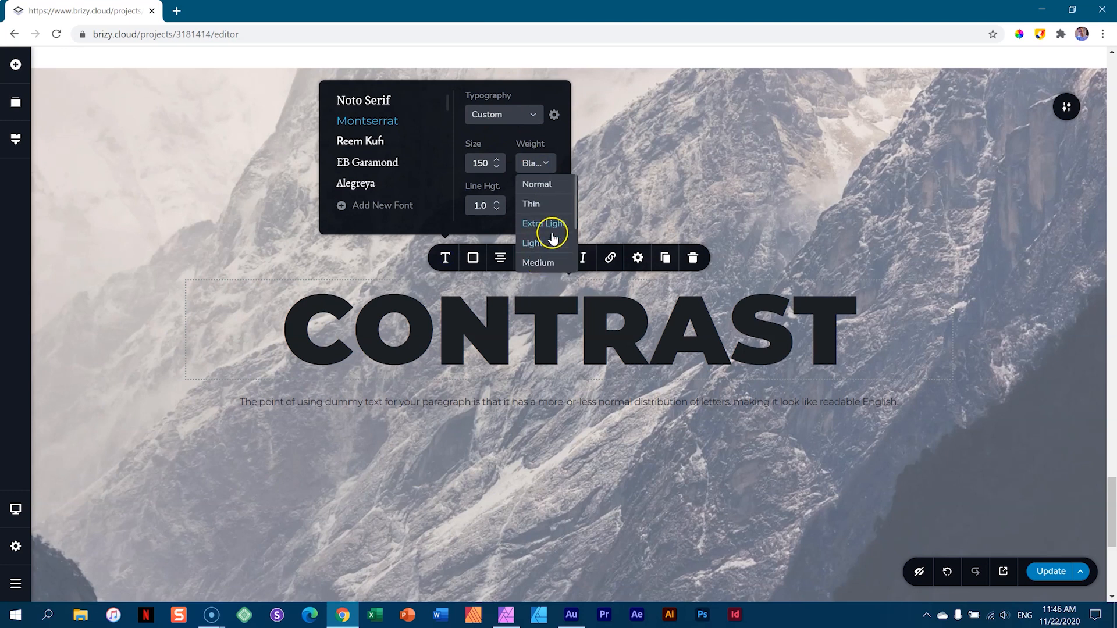
{"action": "mouse_move", "coordinate": [530, 205]}
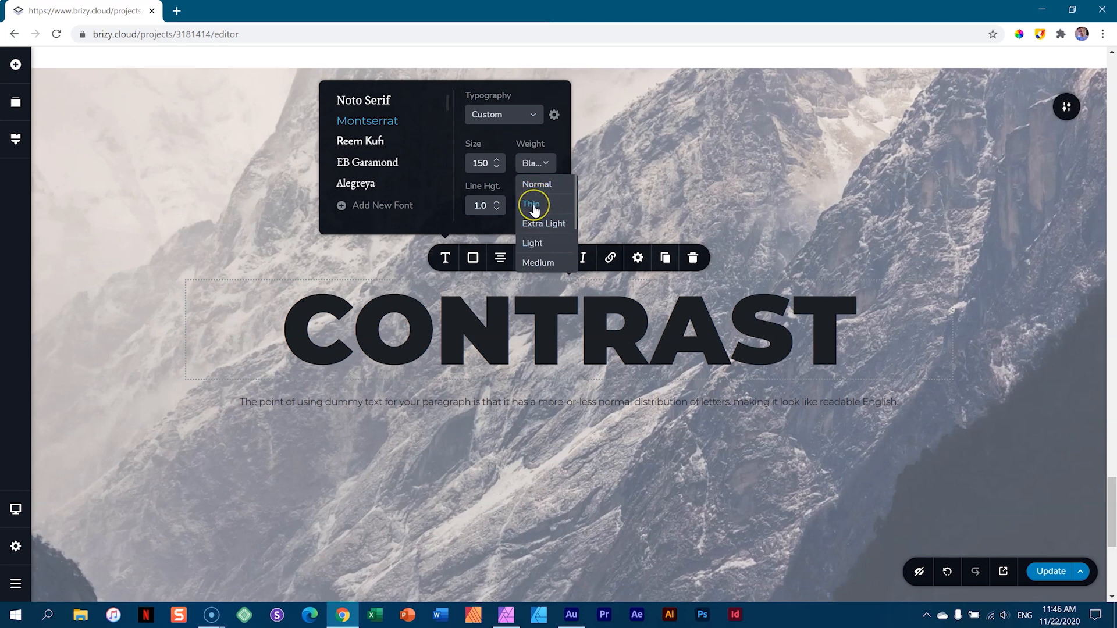
{"action": "left_click", "coordinate": [531, 205]}
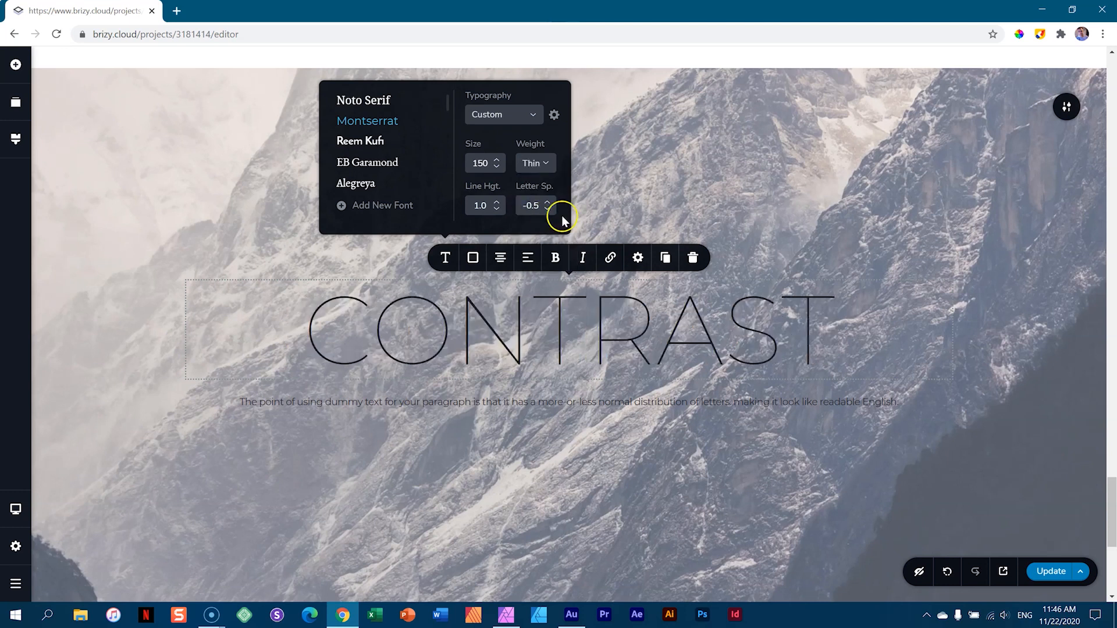
{"action": "left_click", "coordinate": [992, 219]}
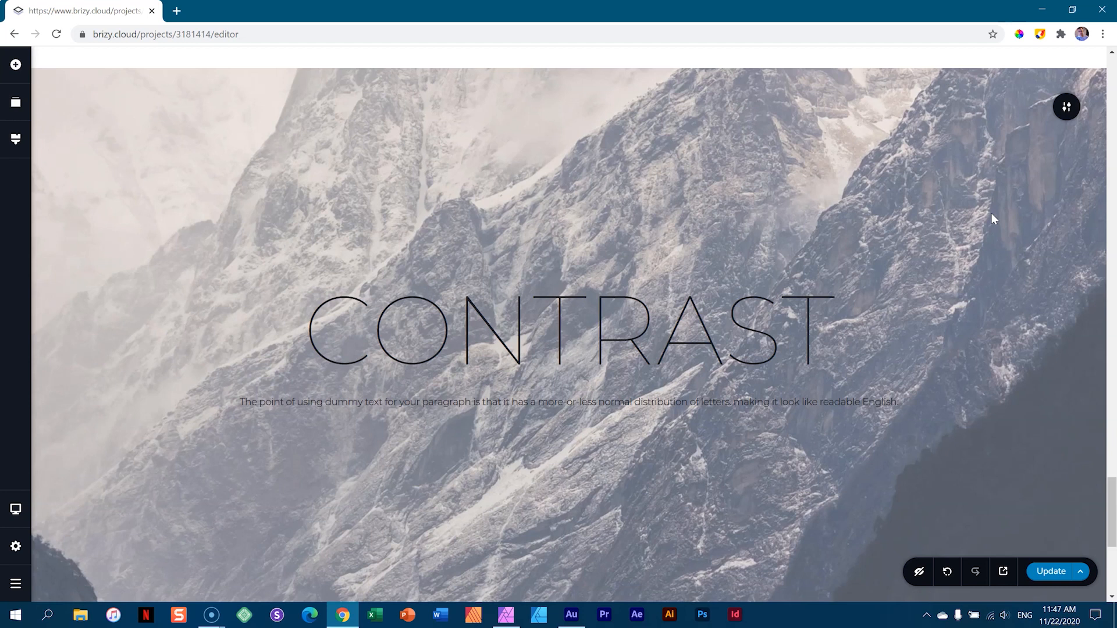
{"action": "mouse_move", "coordinate": [709, 406]}
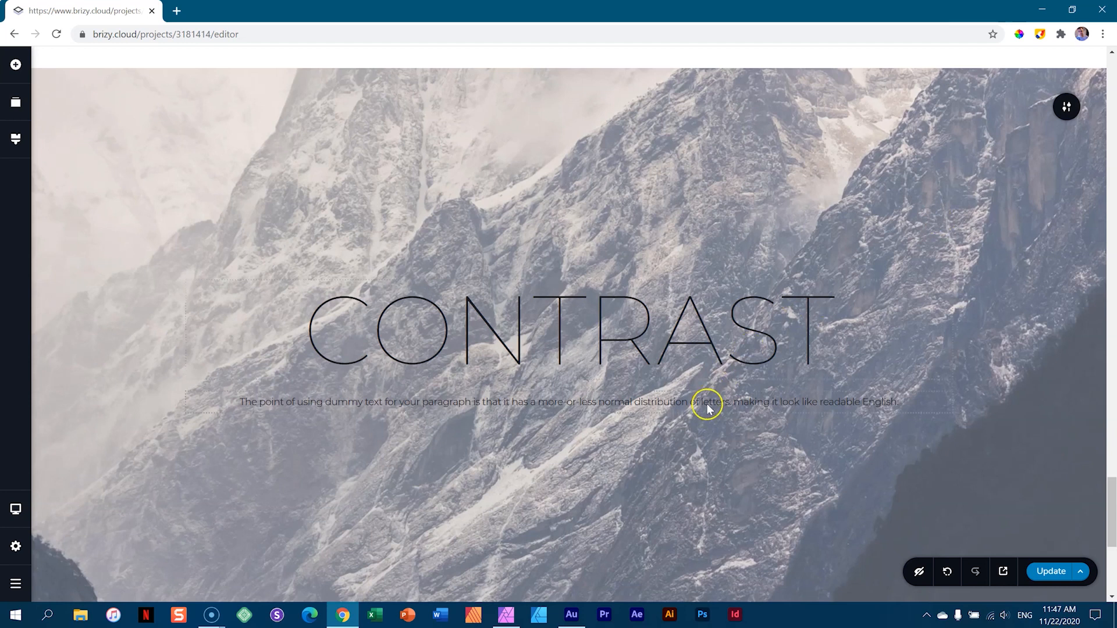
{"action": "left_click", "coordinate": [708, 405]}
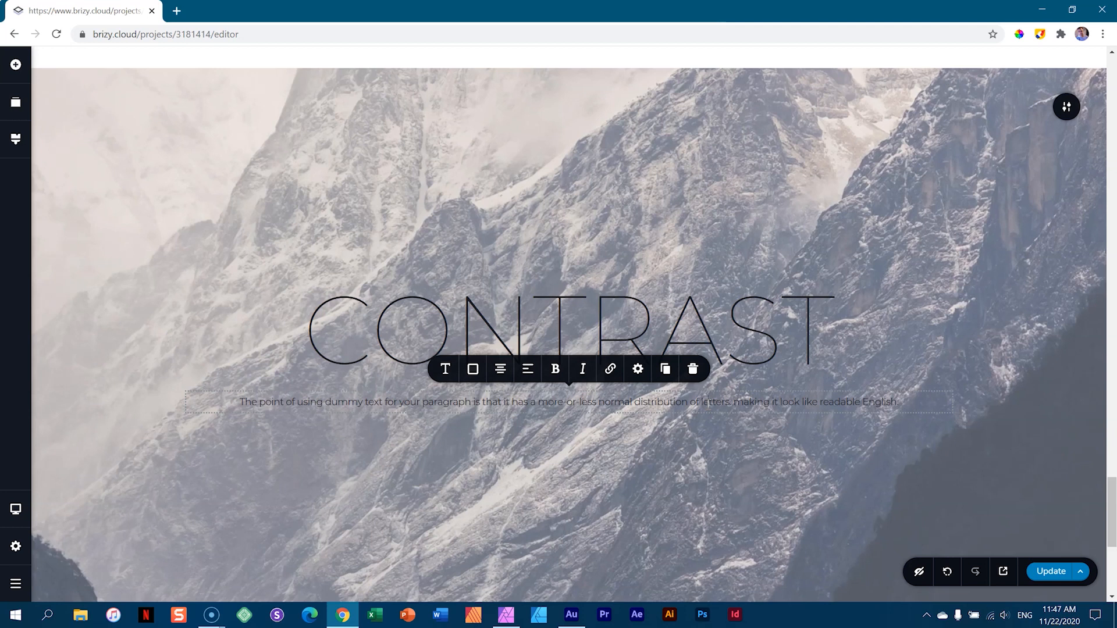
{"action": "left_click", "coordinate": [975, 341]}
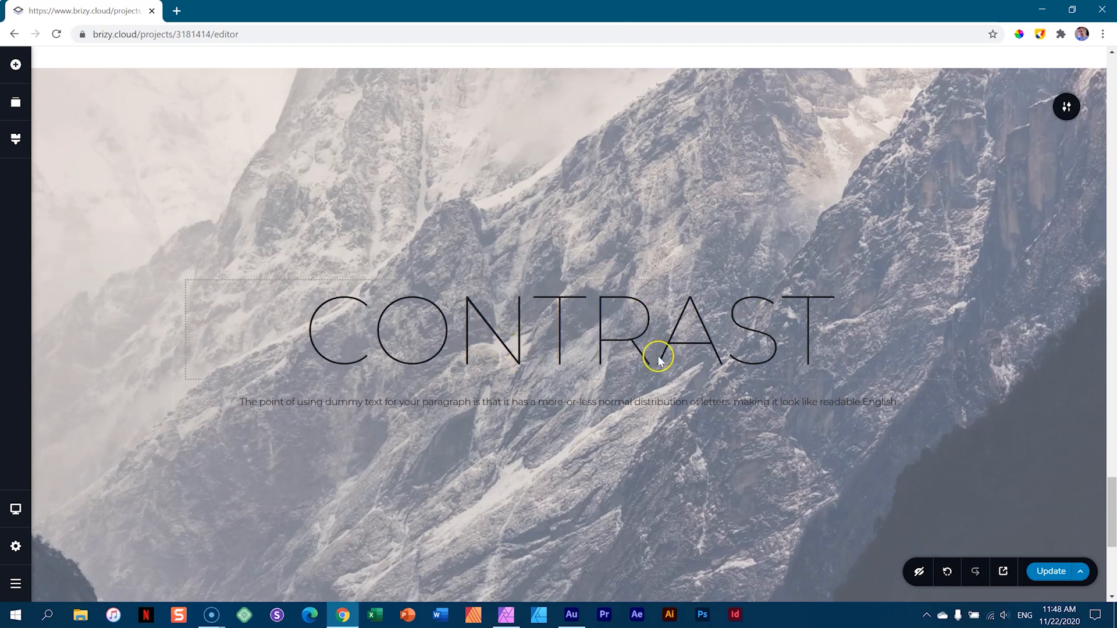
{"action": "mouse_move", "coordinate": [658, 360]}
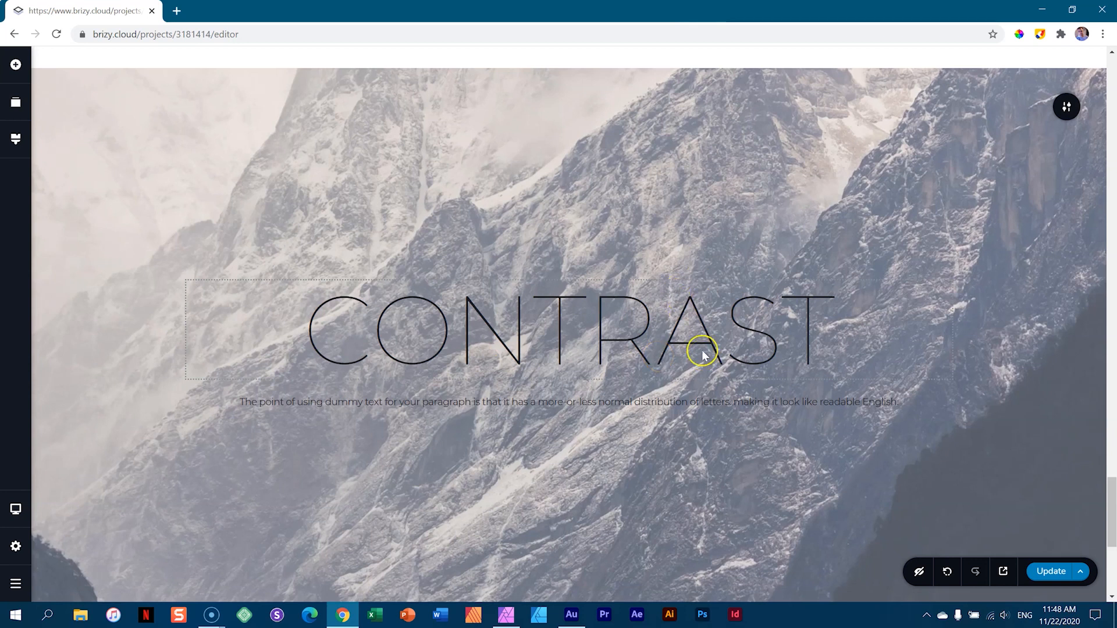
{"action": "mouse_move", "coordinate": [702, 356]}
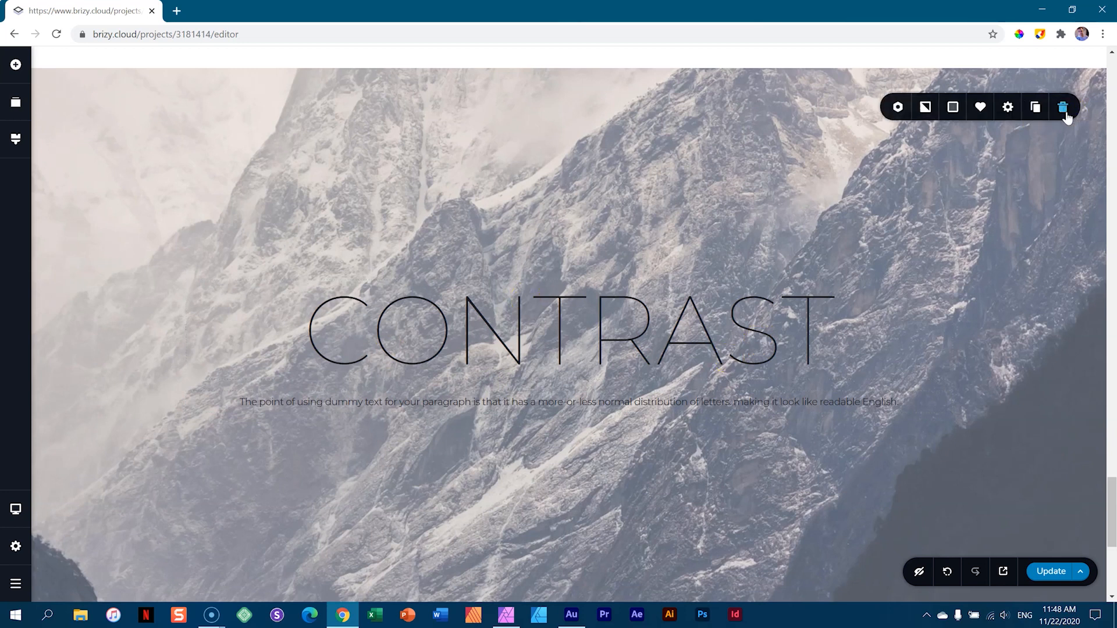
Step: Raise the opacity of the section's light overlay to wash out the mountain photo
{"action": "left_click", "coordinate": [953, 108]}
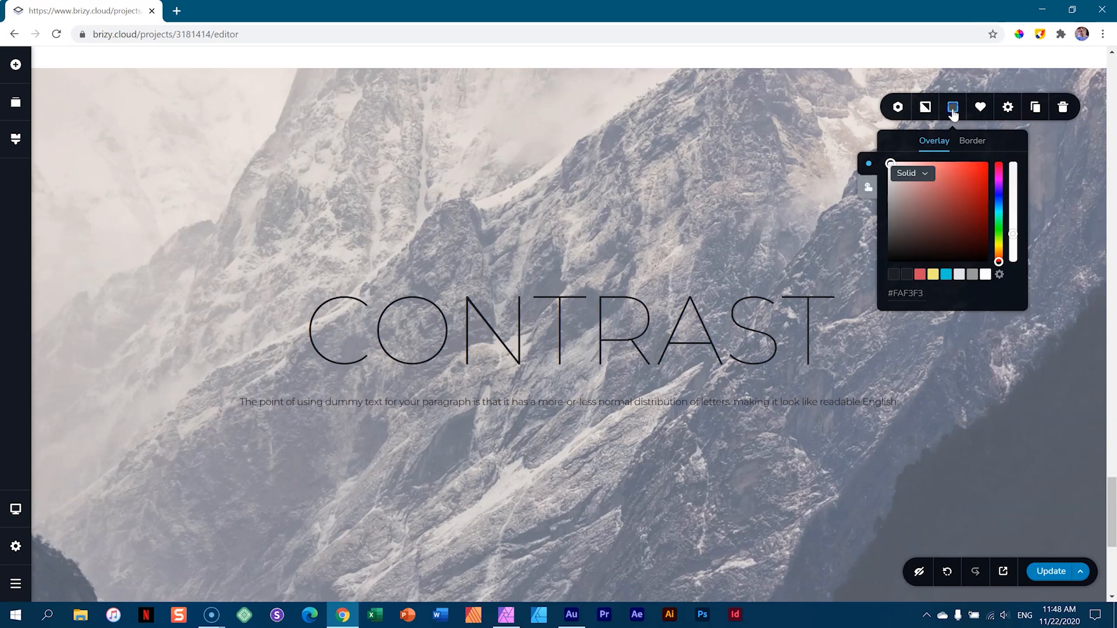
{"action": "left_click", "coordinate": [986, 273]}
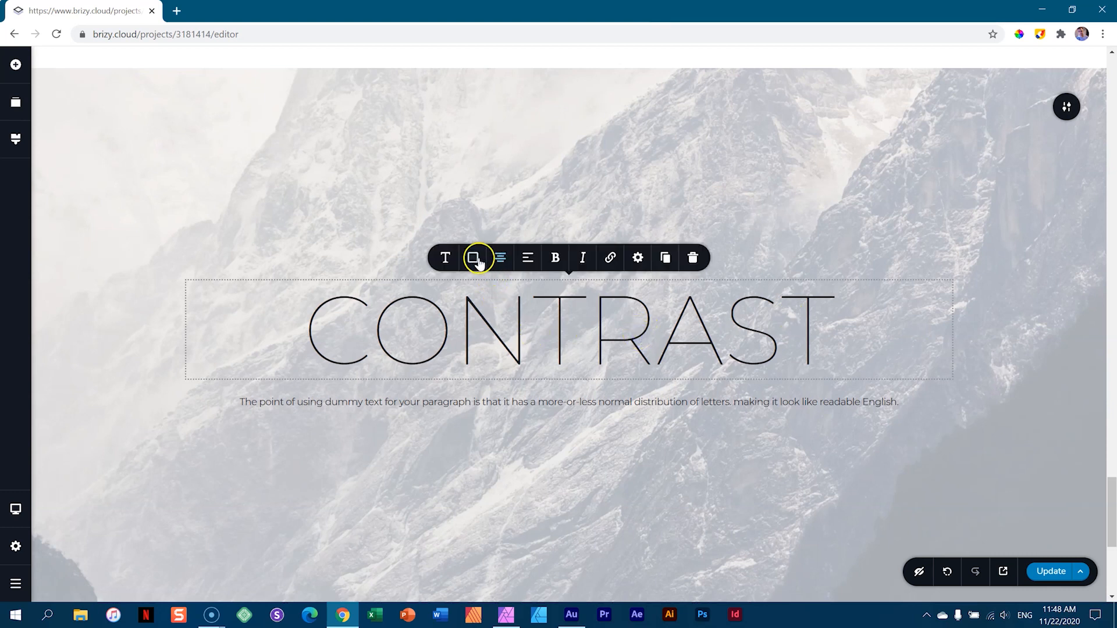
Step: Make the heading and paragraph white and set the section overlay to #000000 with partial opacity
{"action": "left_click", "coordinate": [473, 257]}
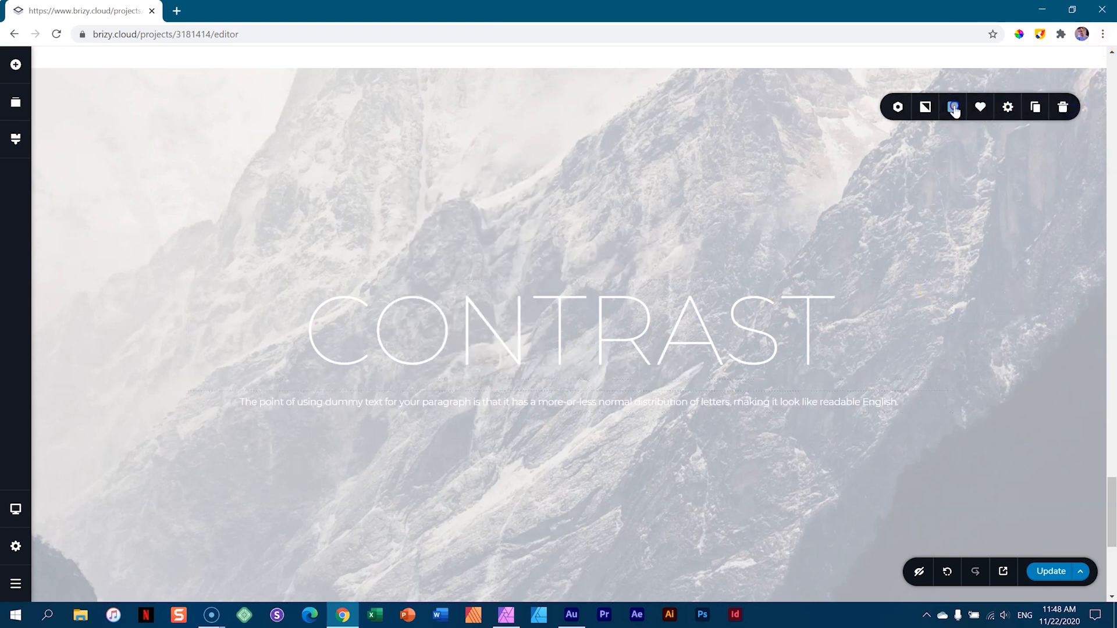
{"action": "left_click", "coordinate": [953, 108]}
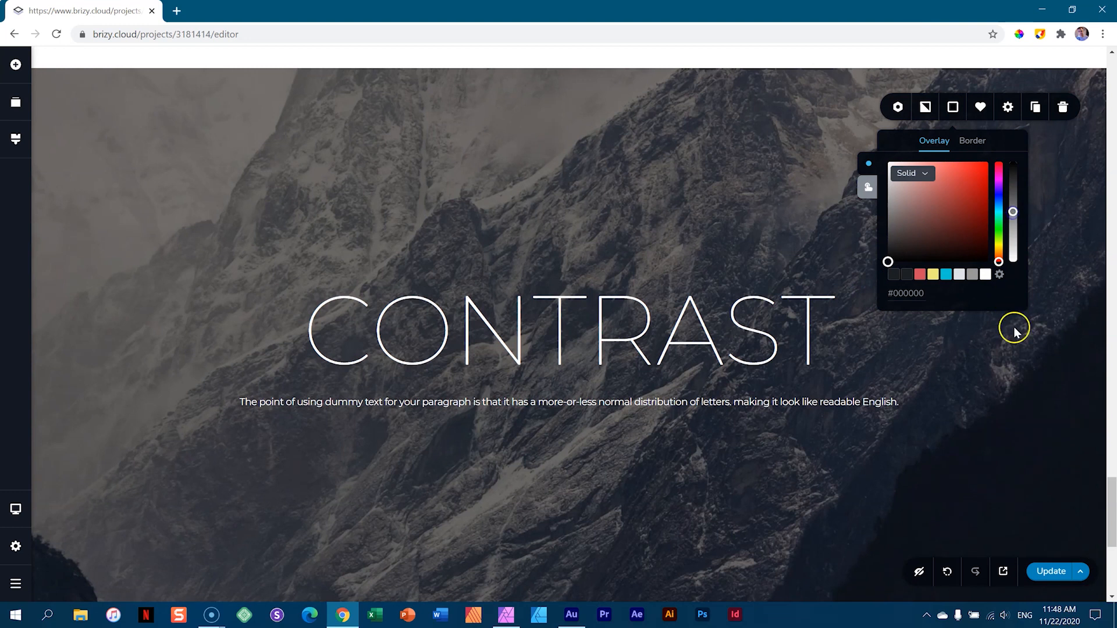
{"action": "left_click", "coordinate": [1015, 333]}
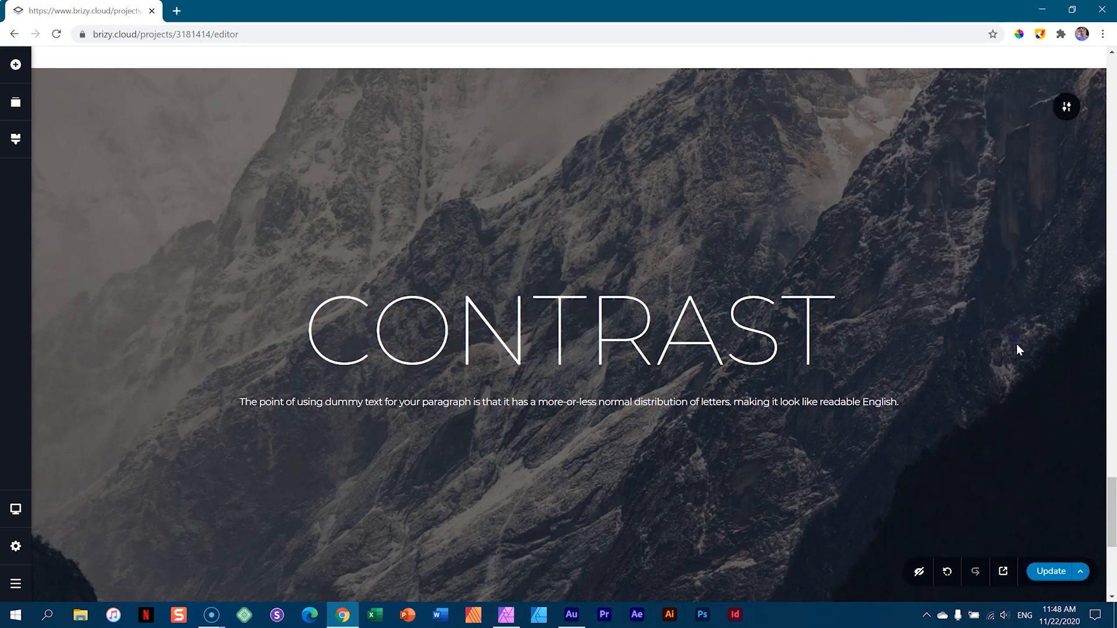